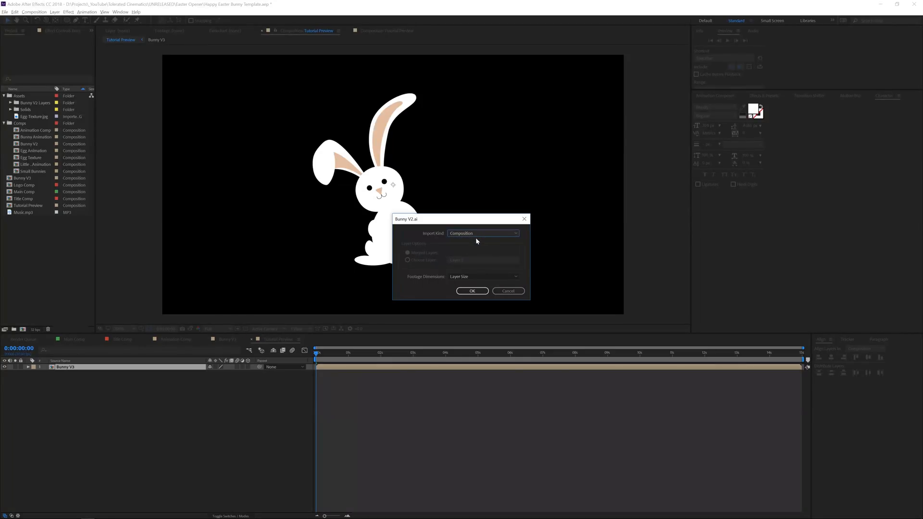
Step: Confirm the Illustrator import as a Composition and open the resulting Bunny V4 comp
click(471, 290)
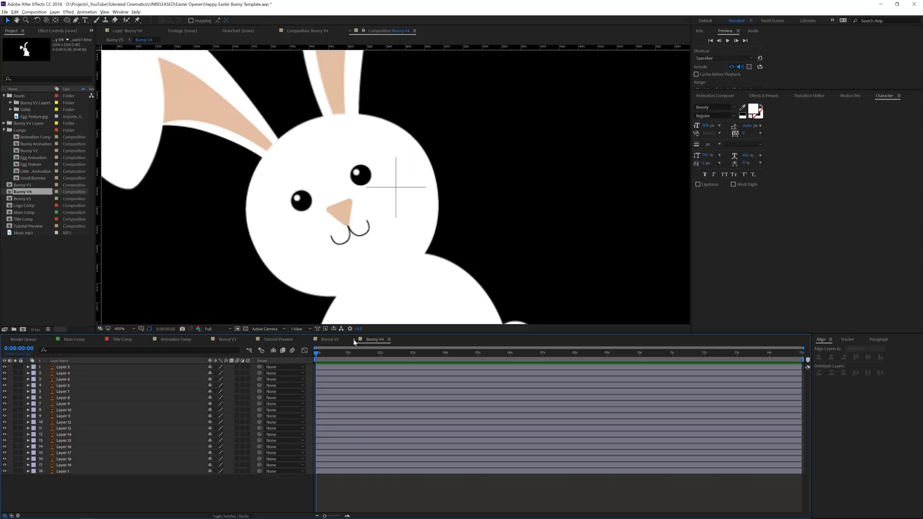
click(275, 339)
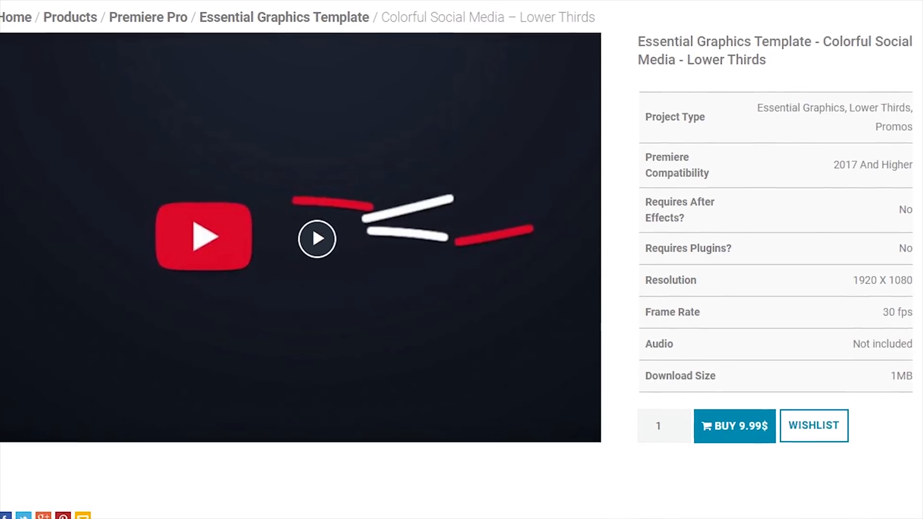
Step: Switch windows with Alt+Tab to reach the Elevated Cinematics product page
key(alt+tab)
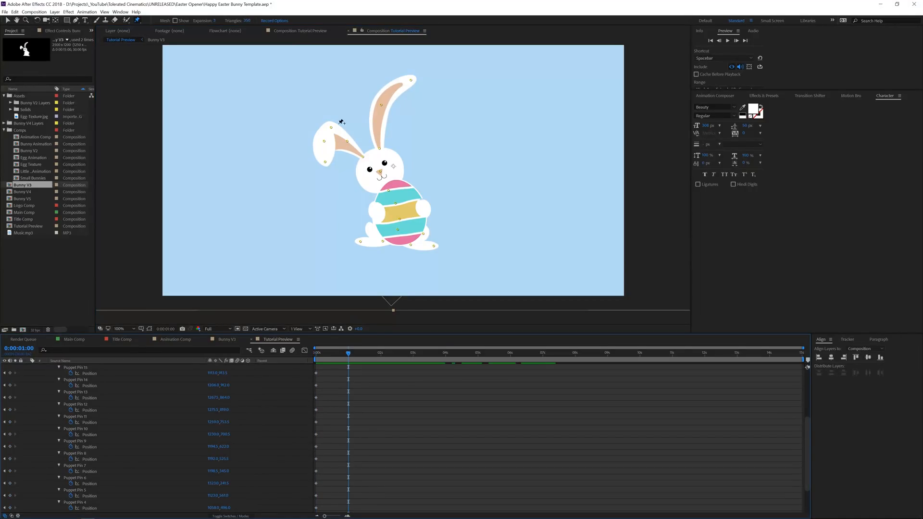
Step: Drag a puppet pin on the bunny's ear to set a Position keyframe at one second
click(120, 329)
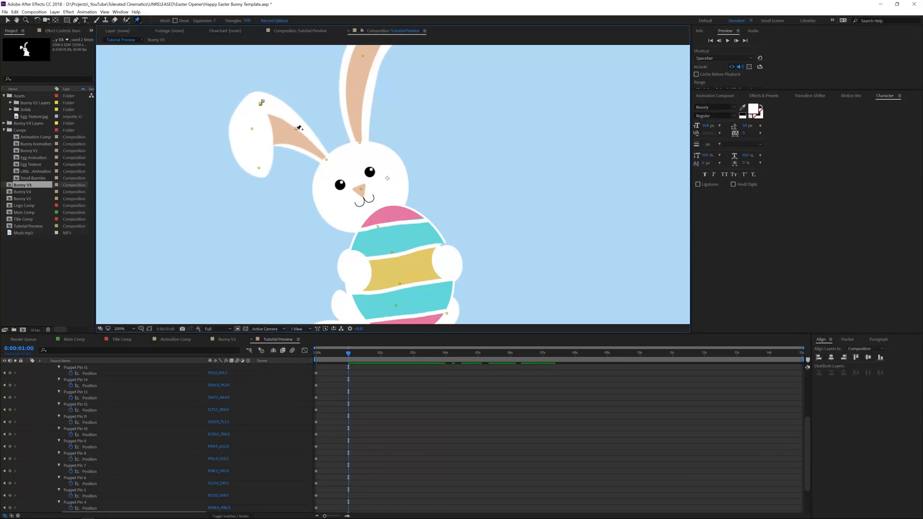